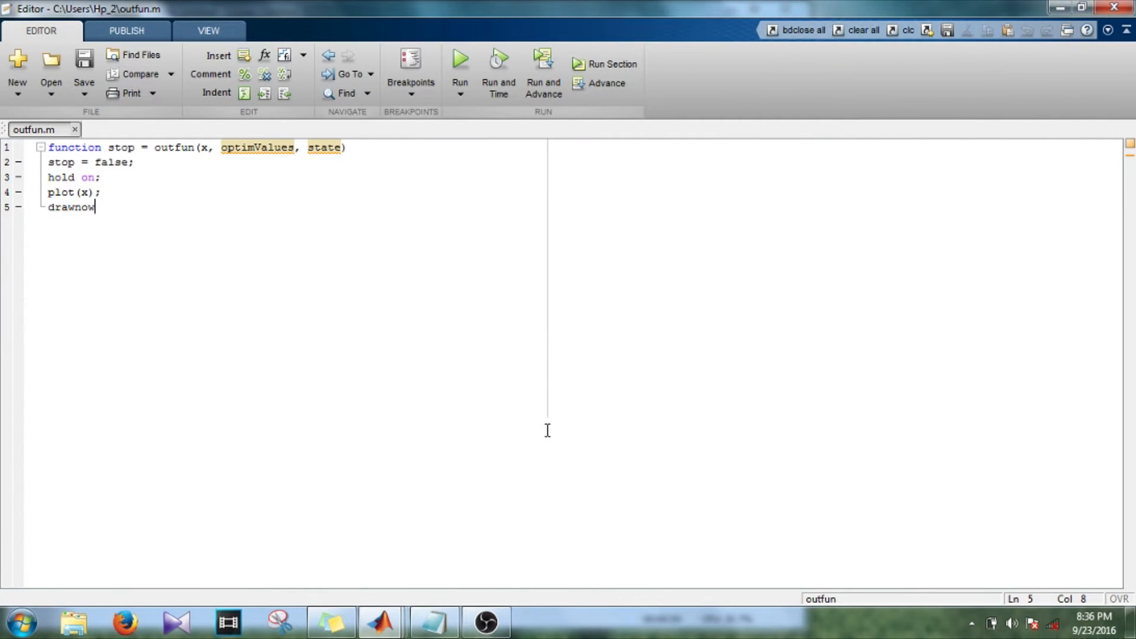
pyautogui.moveTo(498, 501)
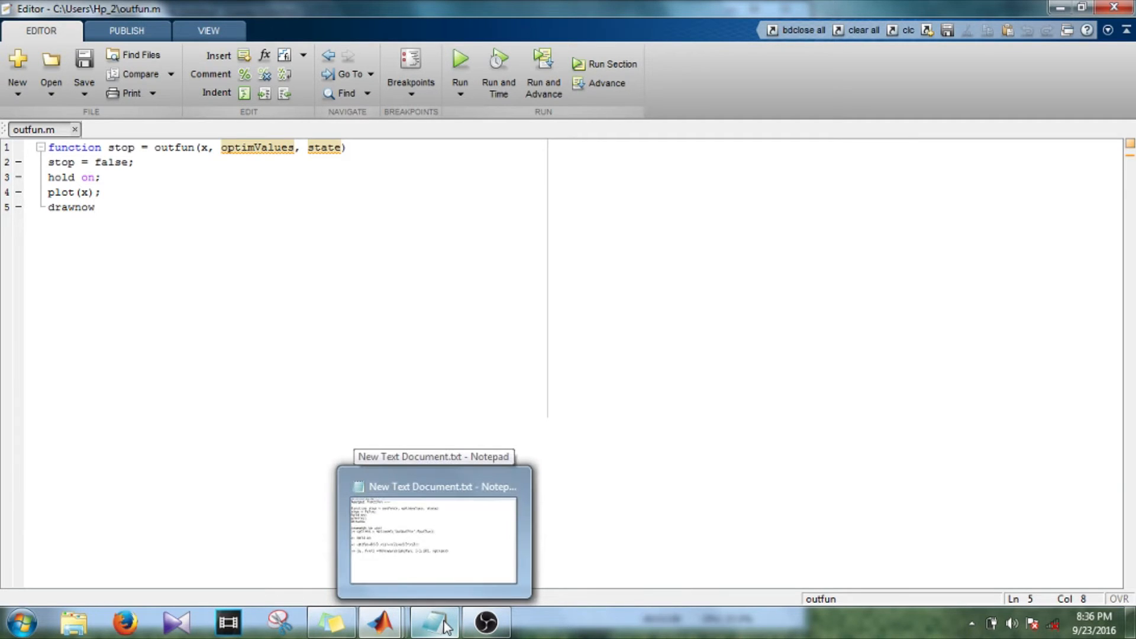
# Bring New Text Document.txt in Notepad to the front from the taskbar
pyautogui.click(433, 622)
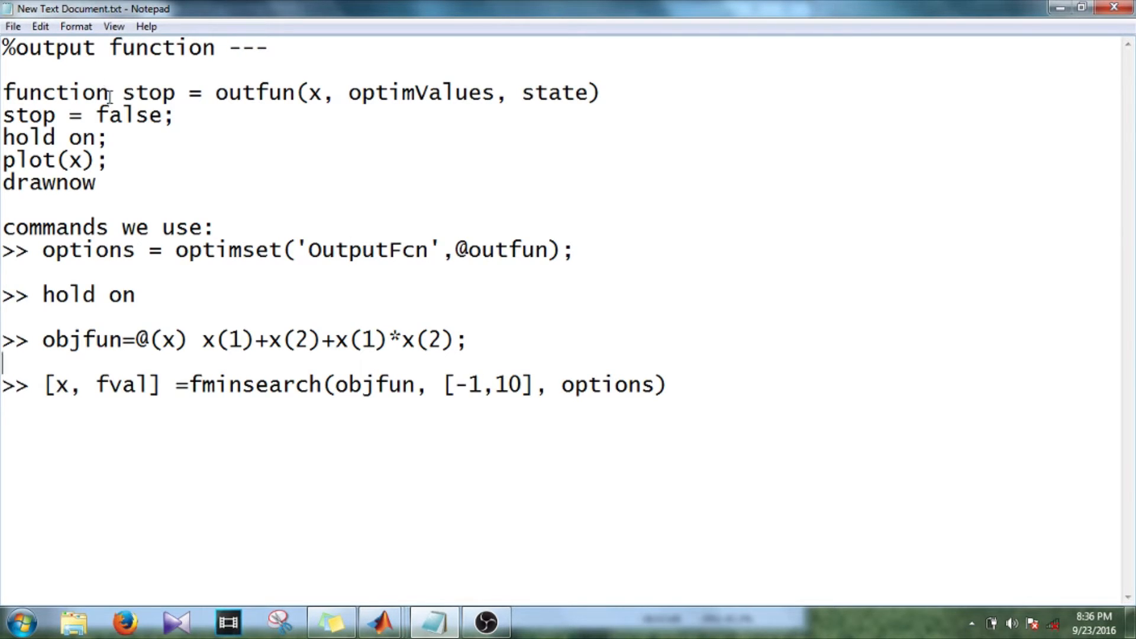
pyautogui.moveTo(223, 129)
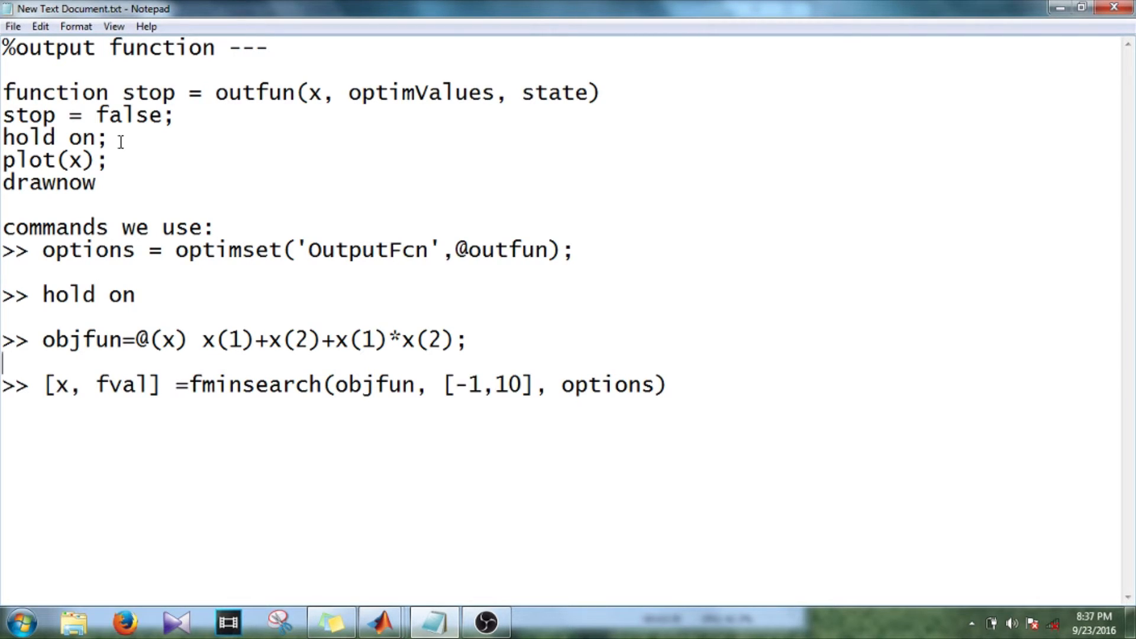
pyautogui.moveTo(109, 185)
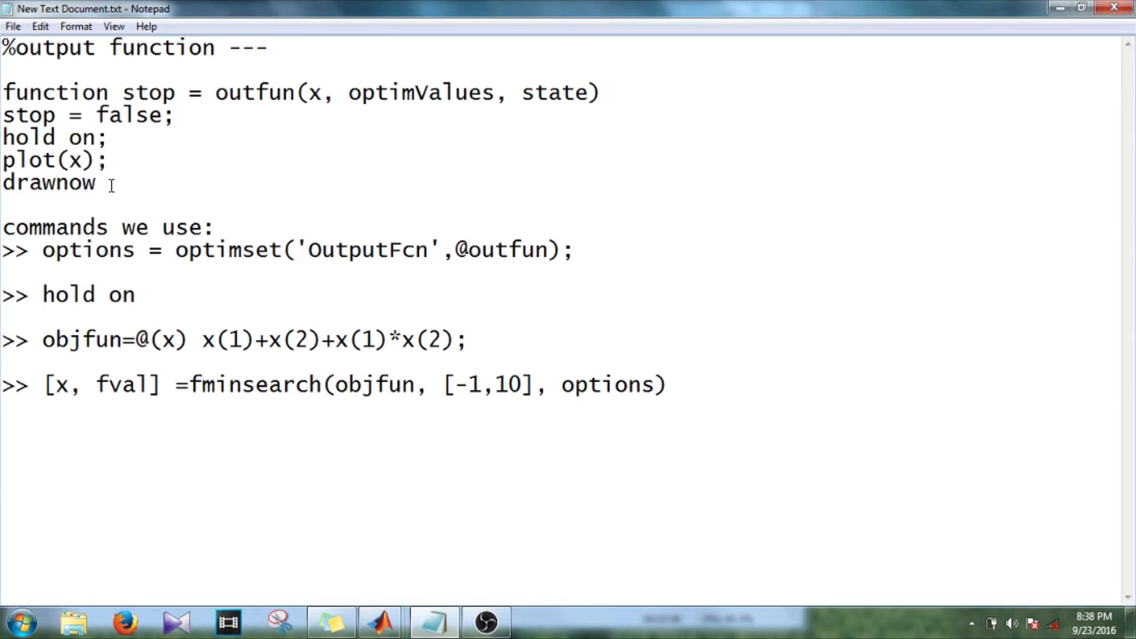
# Review the command notes and show the sticky note listing fminsearch, fzero and fminband
pyautogui.click(7, 362)
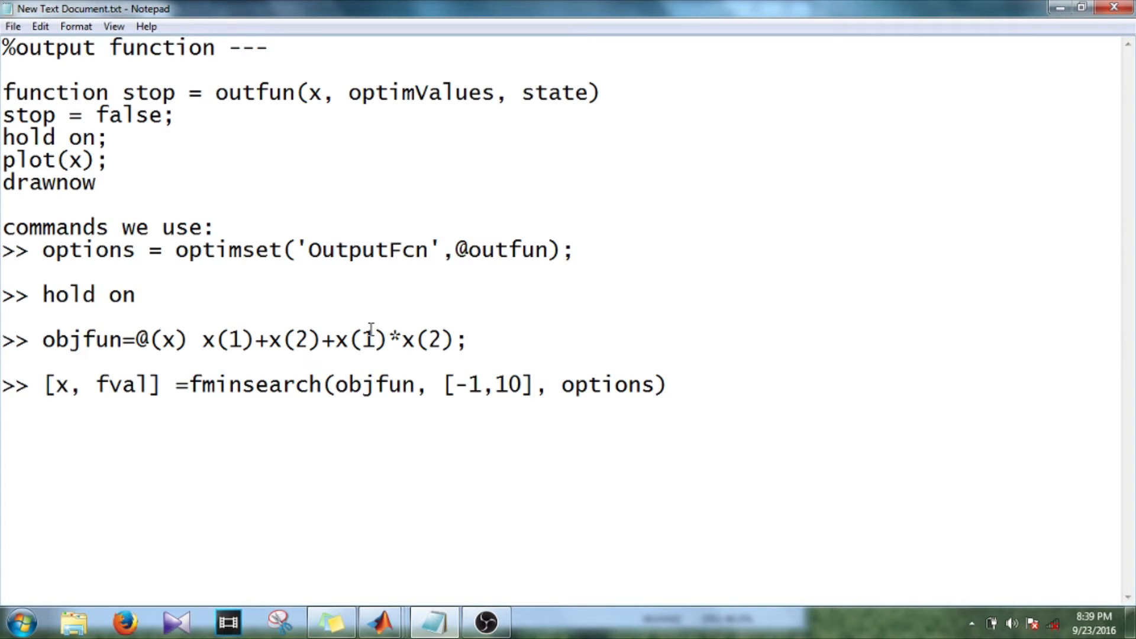
pyautogui.click(330, 622)
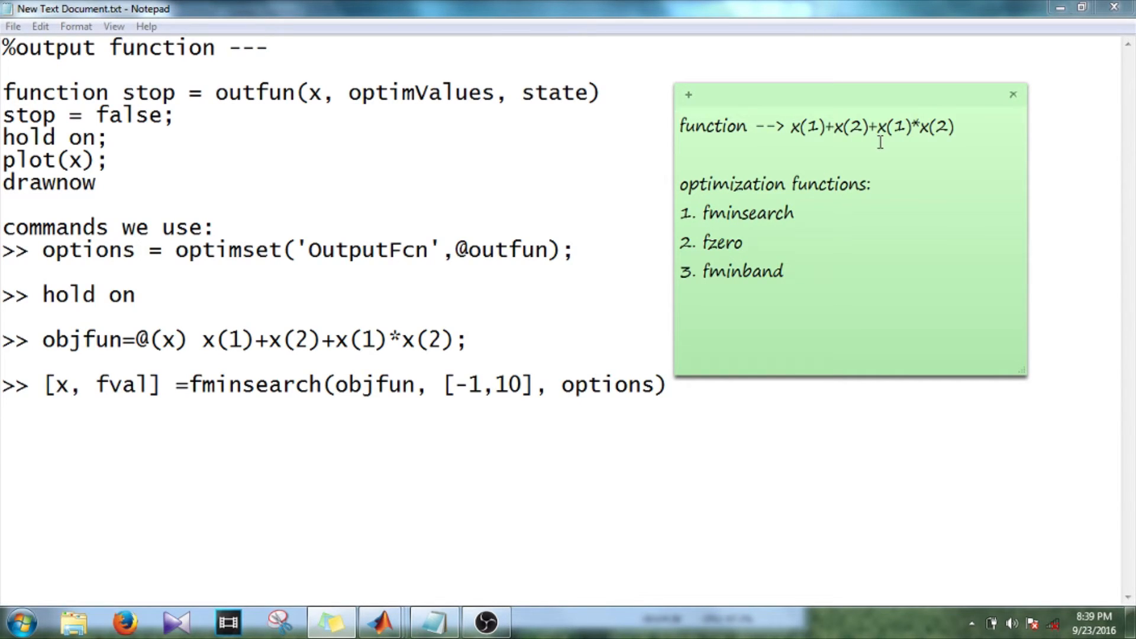
pyautogui.click(680, 125)
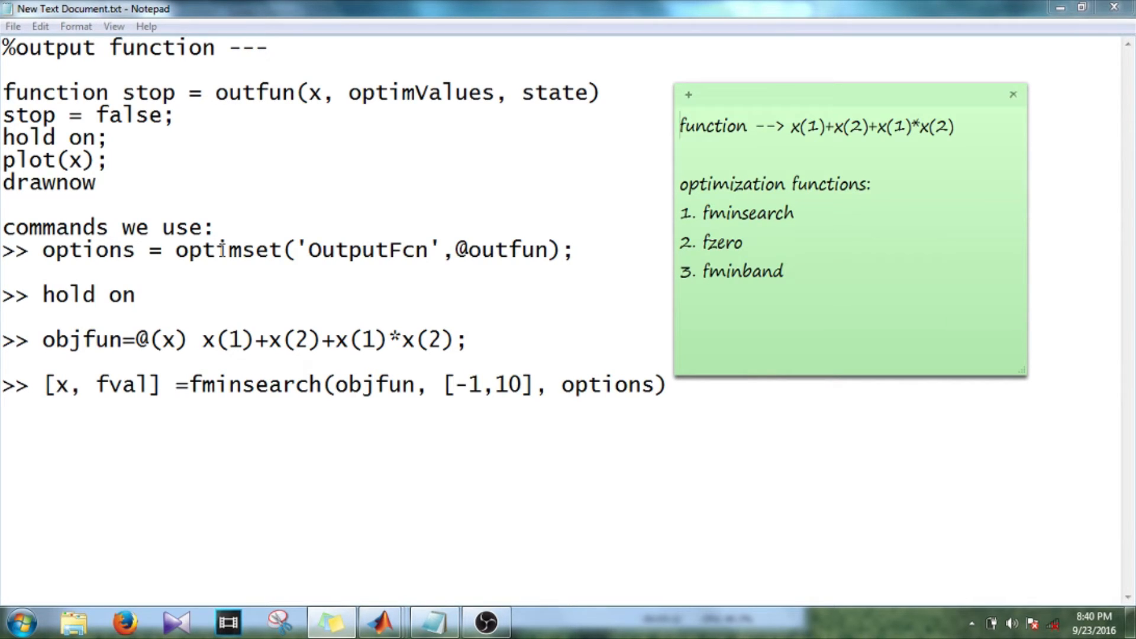
# Hide the sticky note after reviewing the optimset and fminsearch commands
pyautogui.click(680, 125)
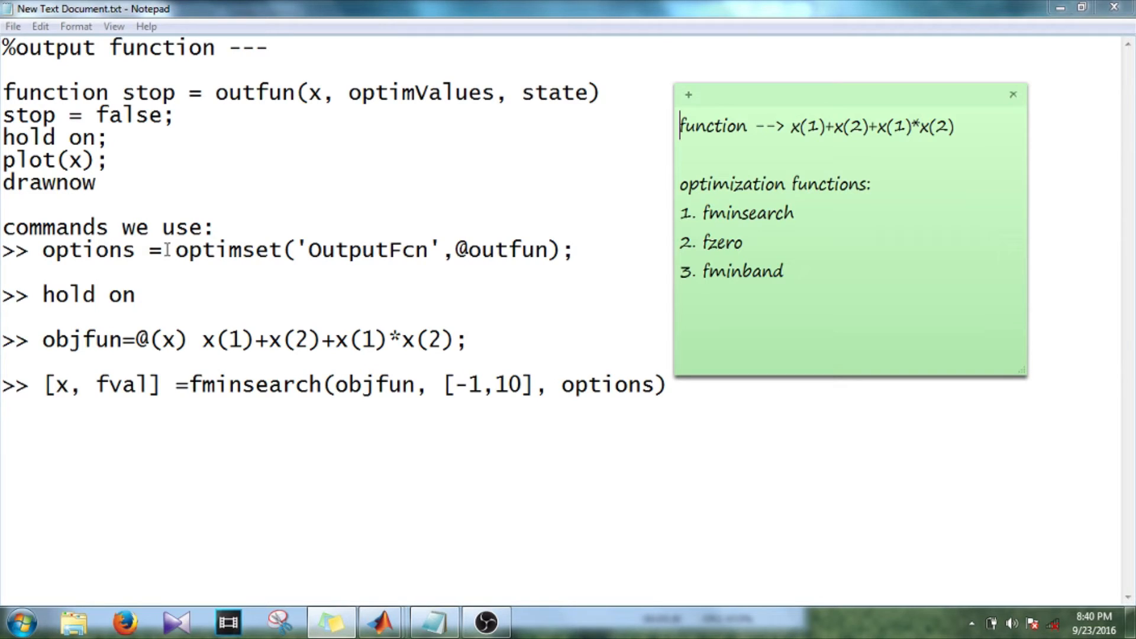
pyautogui.moveTo(138, 366)
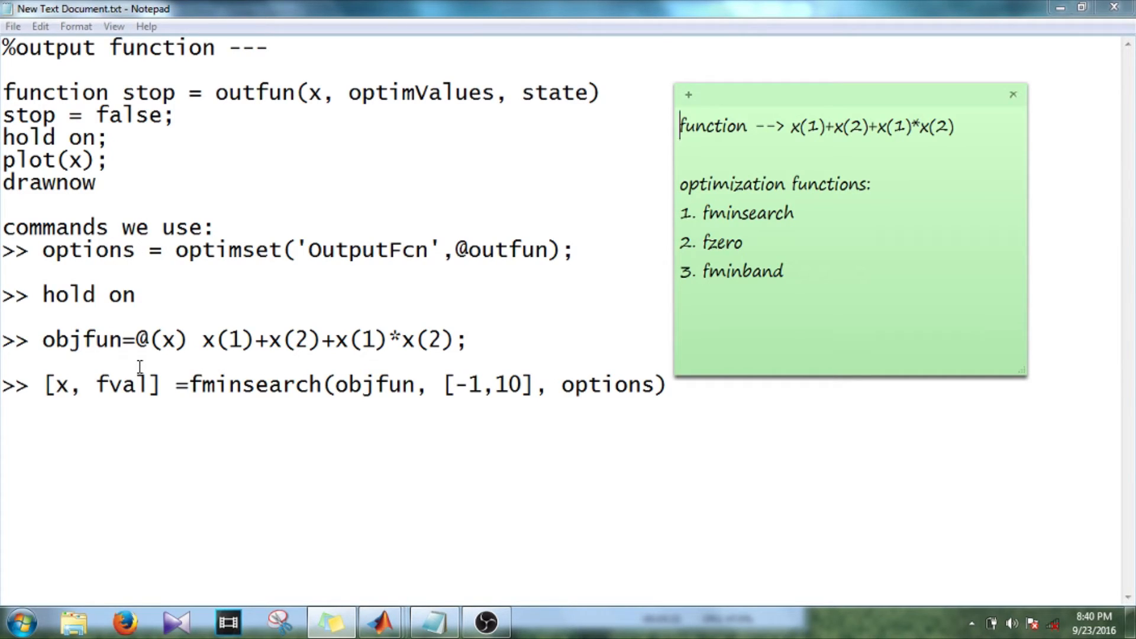
pyautogui.moveTo(76, 250)
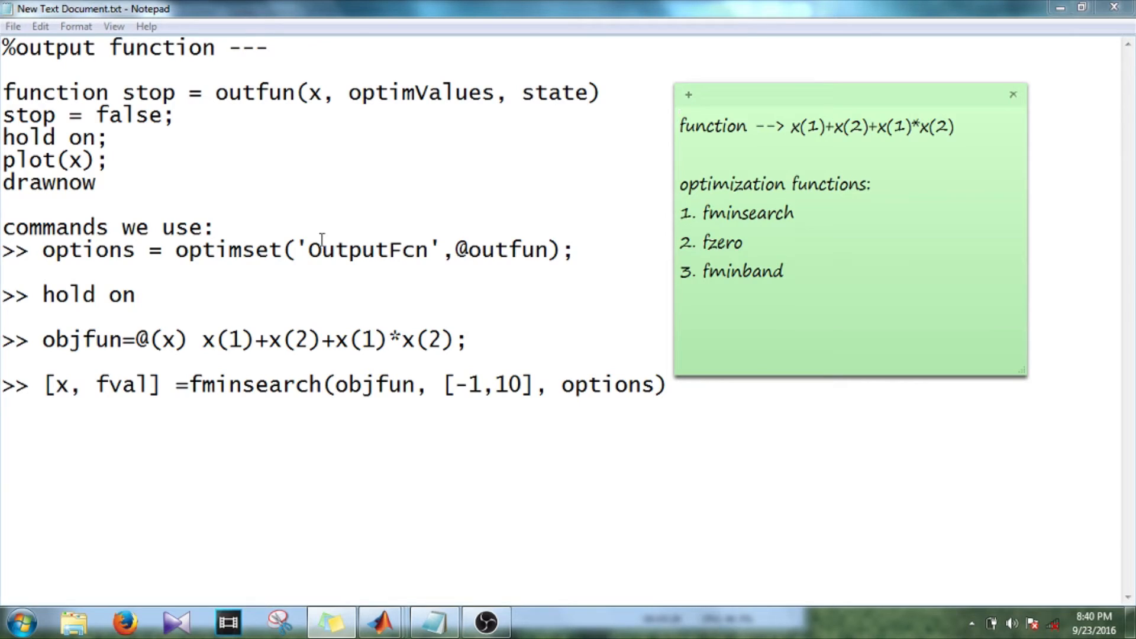
pyautogui.moveTo(181, 257)
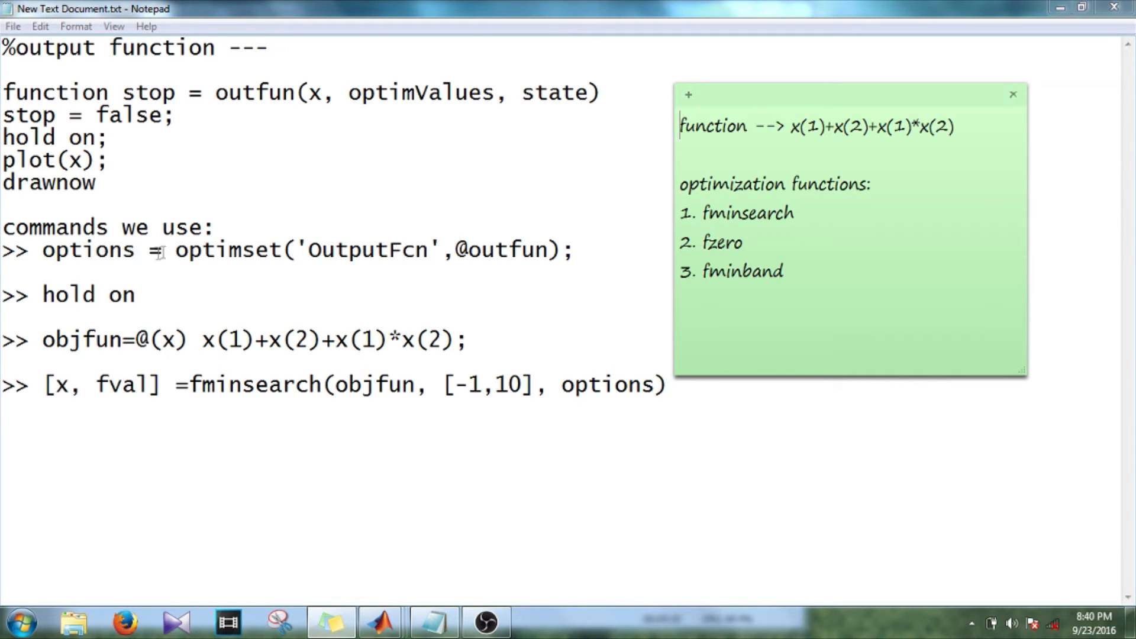
pyautogui.moveTo(203, 262)
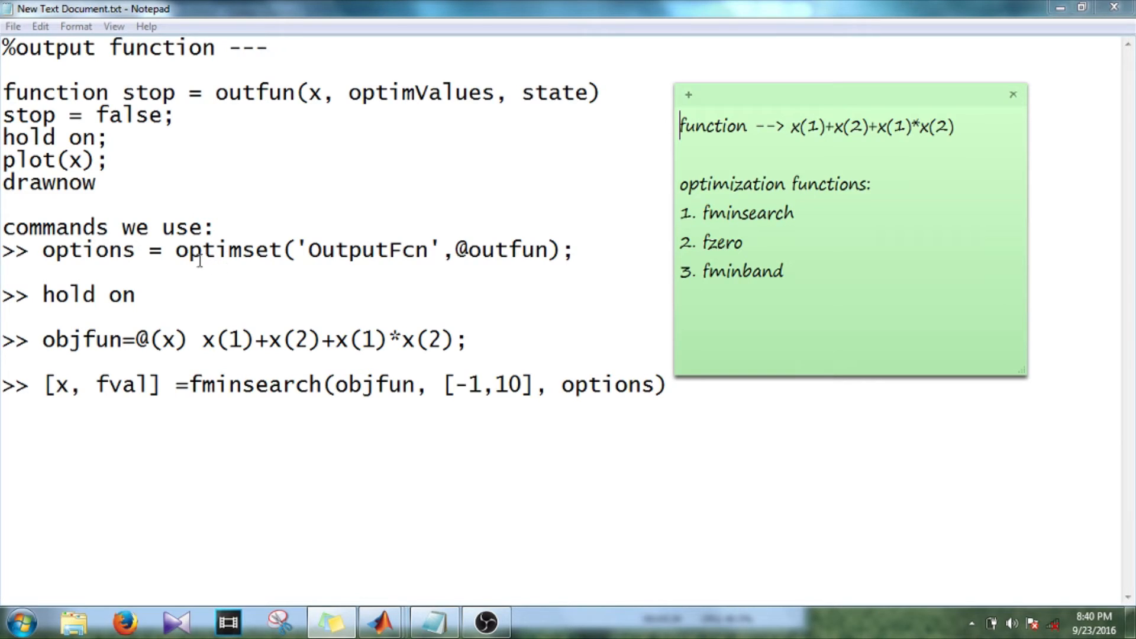
pyautogui.moveTo(366, 257)
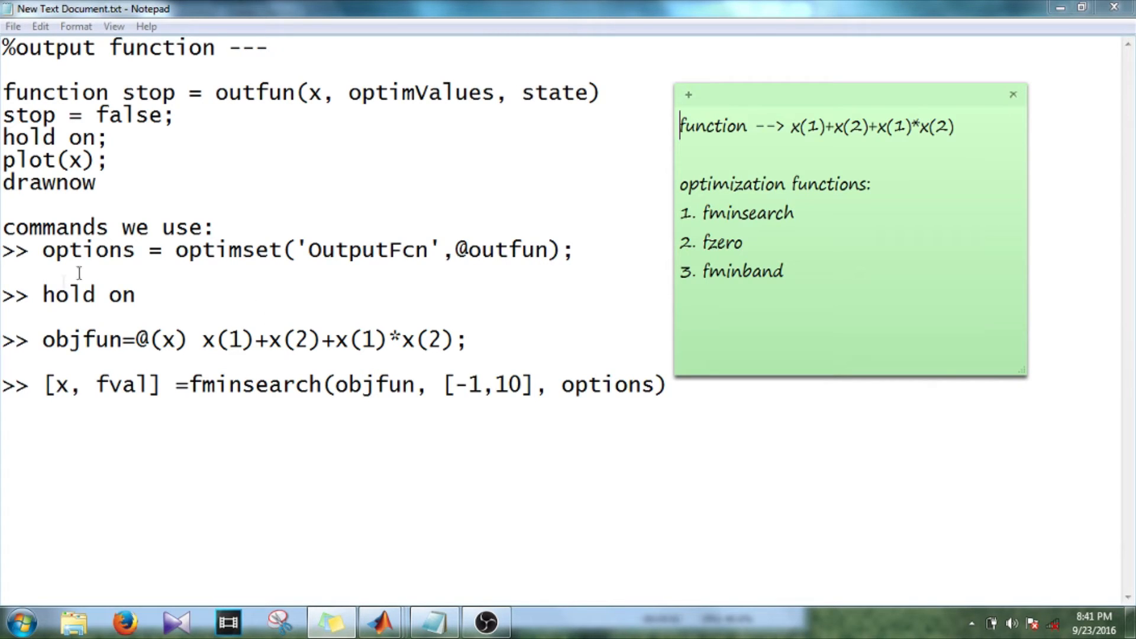
pyautogui.moveTo(959, 129)
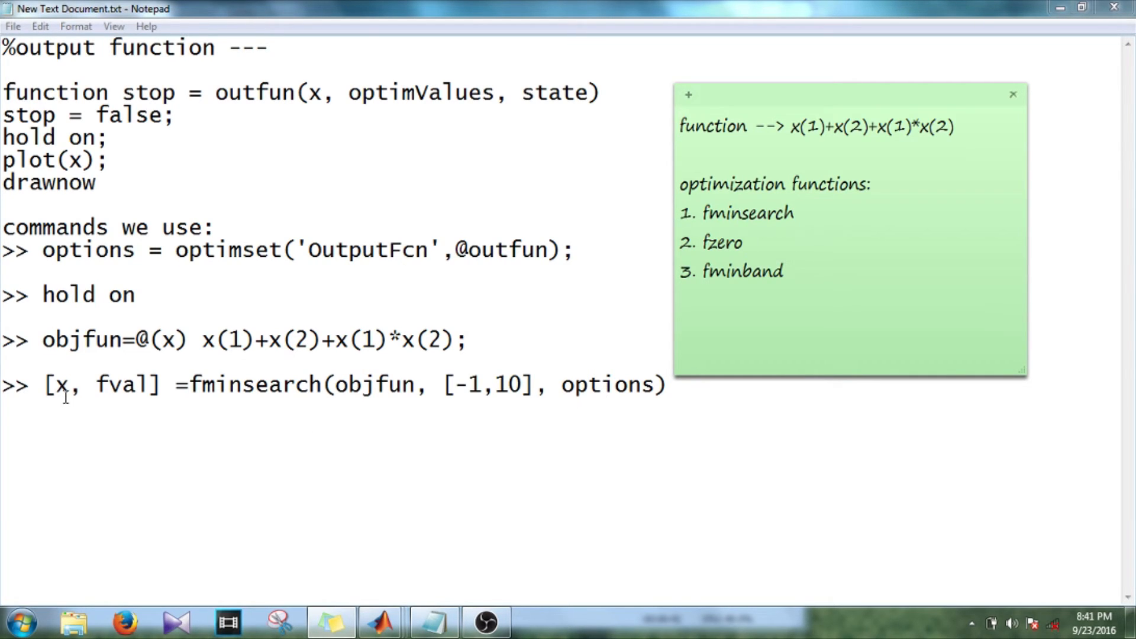
pyautogui.moveTo(101, 384)
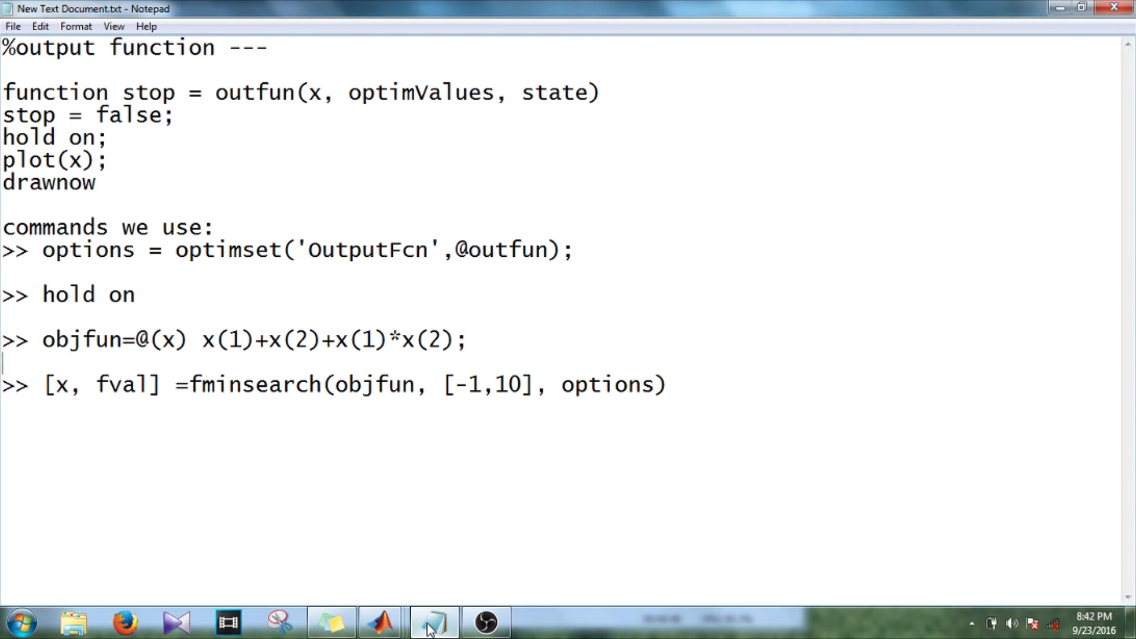
# Rerun the optimset OutputFcn outfun command from MATLAB's Command History
pyautogui.click(380, 622)
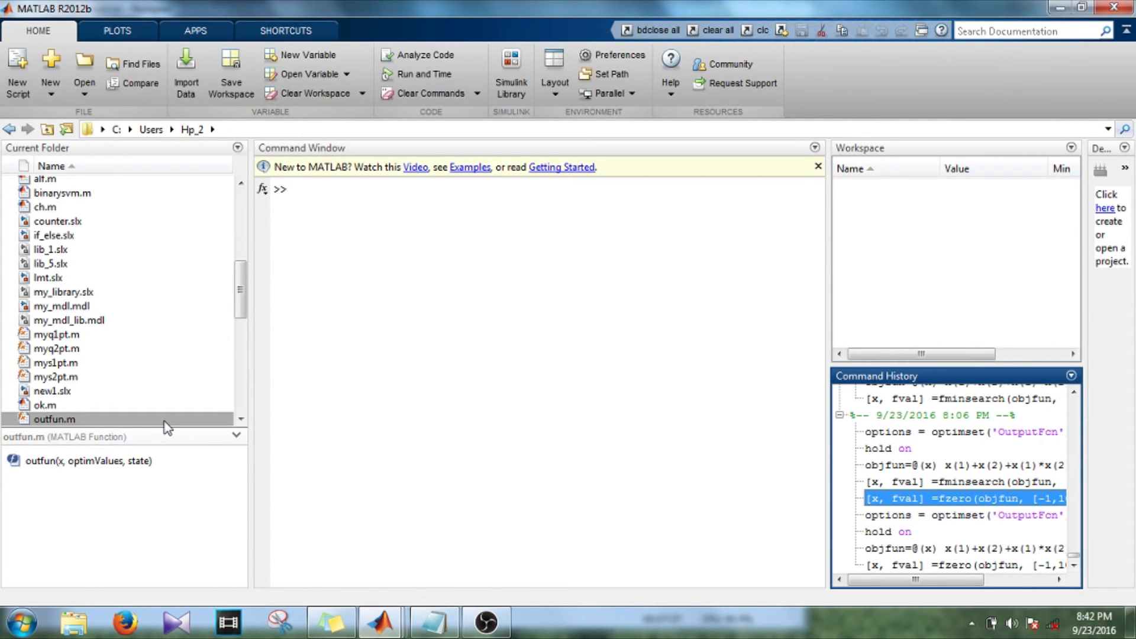
pyautogui.moveTo(863, 427)
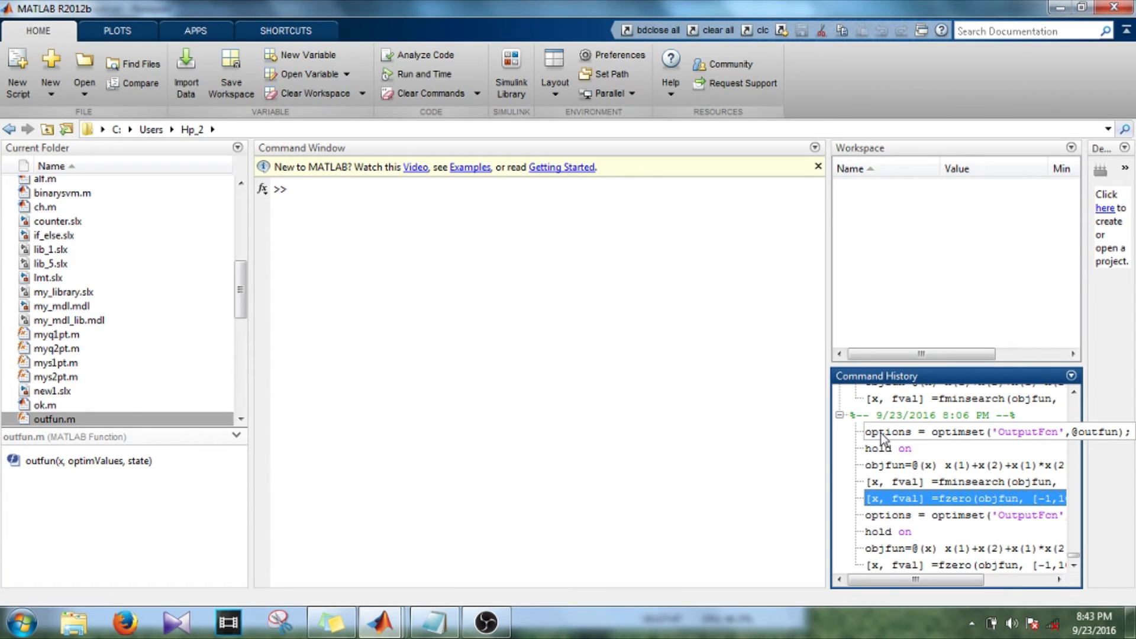
pyautogui.doubleClick(964, 431)
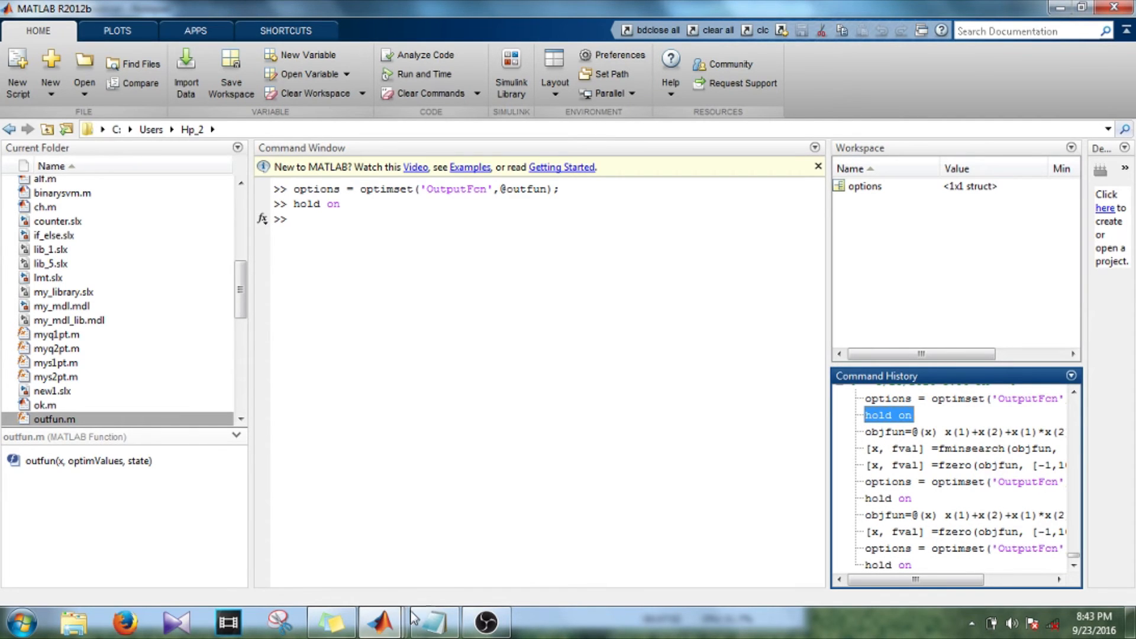
pyautogui.moveTo(379, 622)
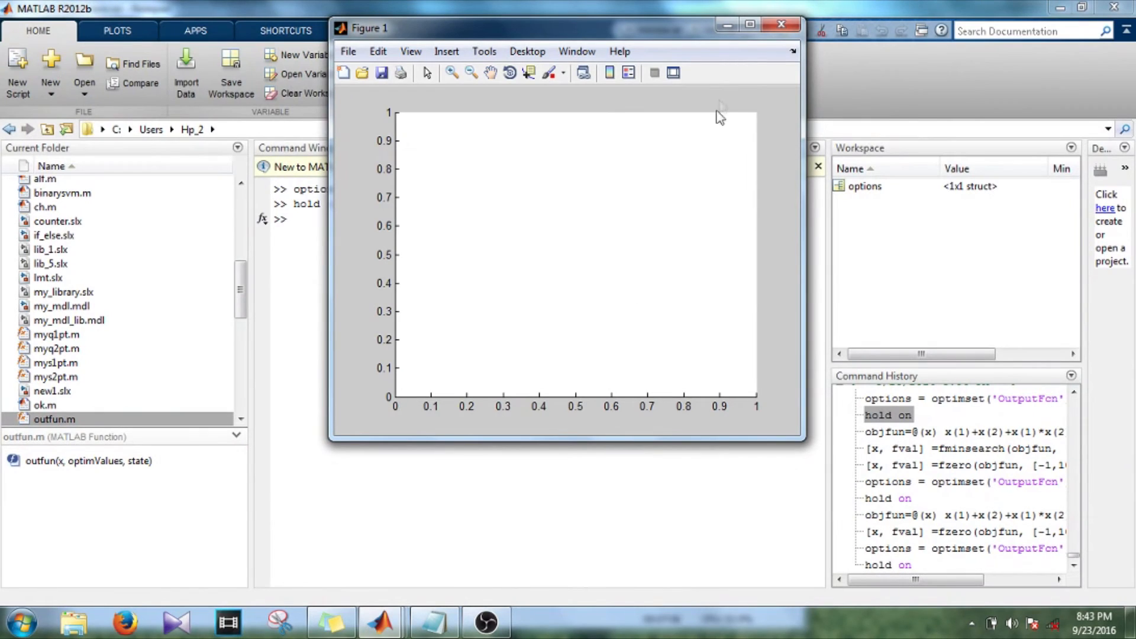
pyautogui.moveTo(727, 23)
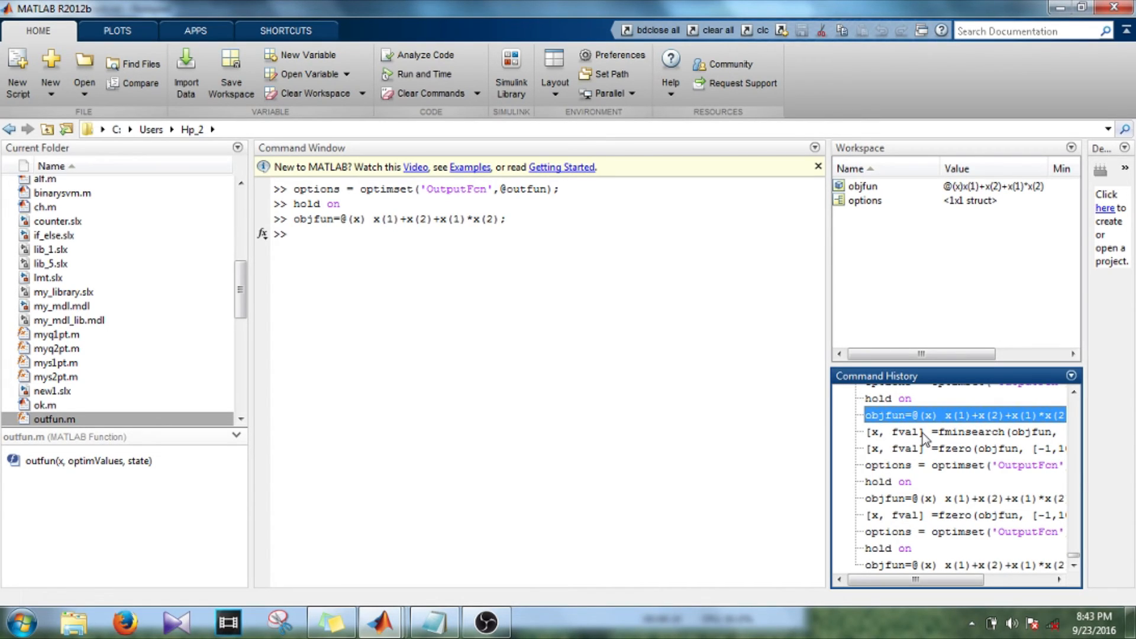
# Rerun [x, fval] = fminsearch(objfun, [-1,10]) to plot iterations, then return to Notepad
pyautogui.click(942, 432)
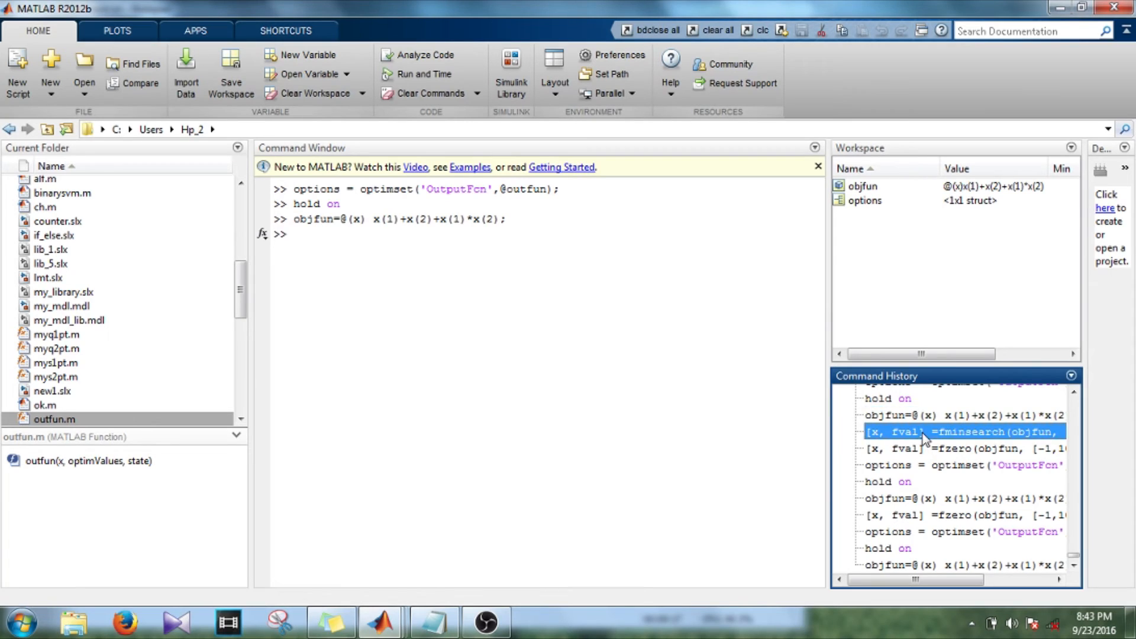
pyautogui.doubleClick(957, 431)
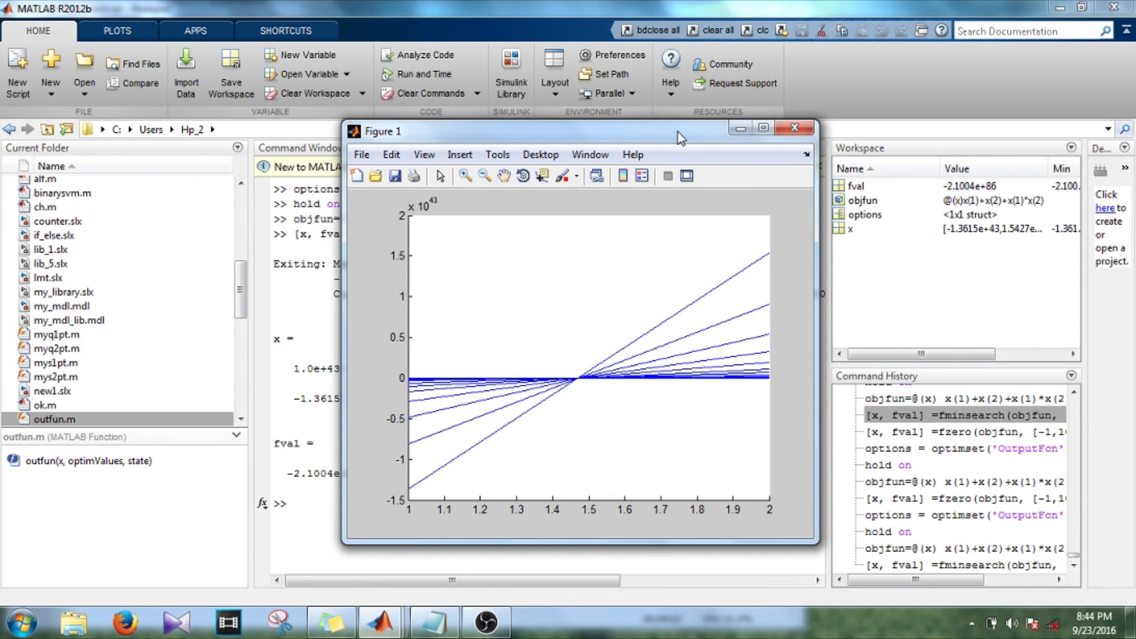
pyautogui.click(382, 622)
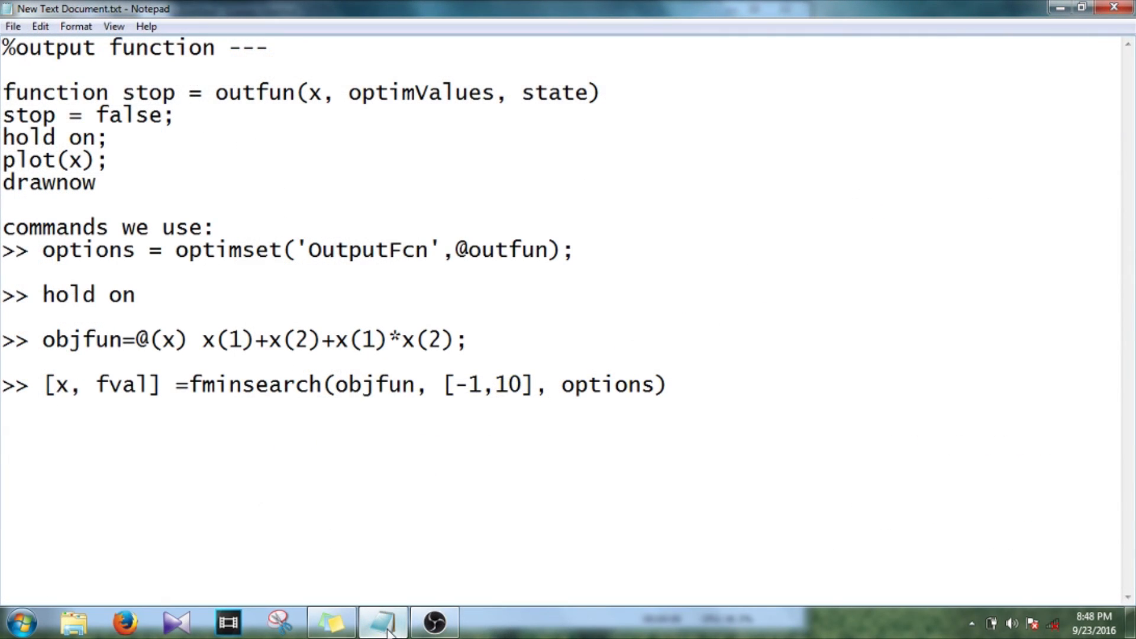